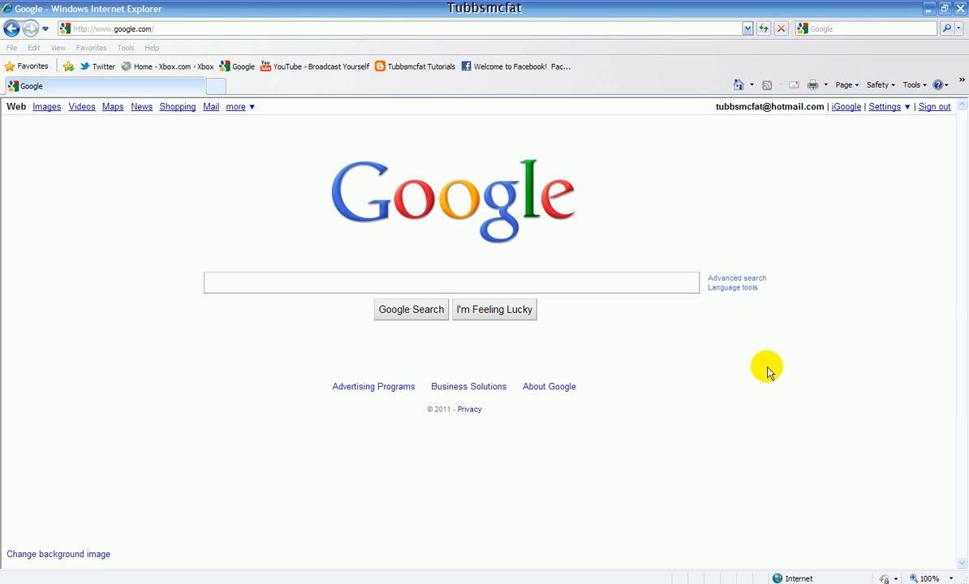
{"action": "mouse_move", "coordinate": [803, 203]}
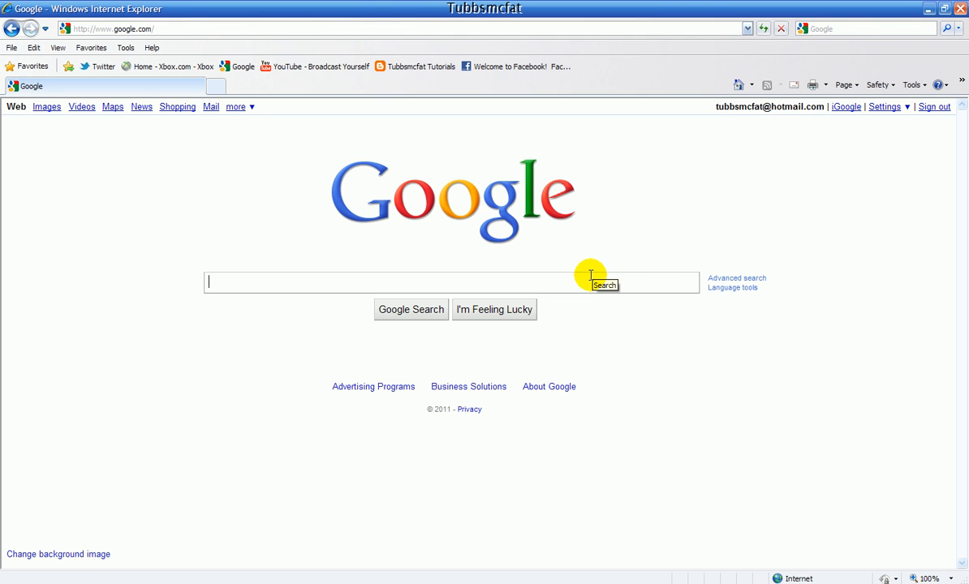
Step: Search Google for 'royale theme'
{"action": "type", "text": "royale theme"}
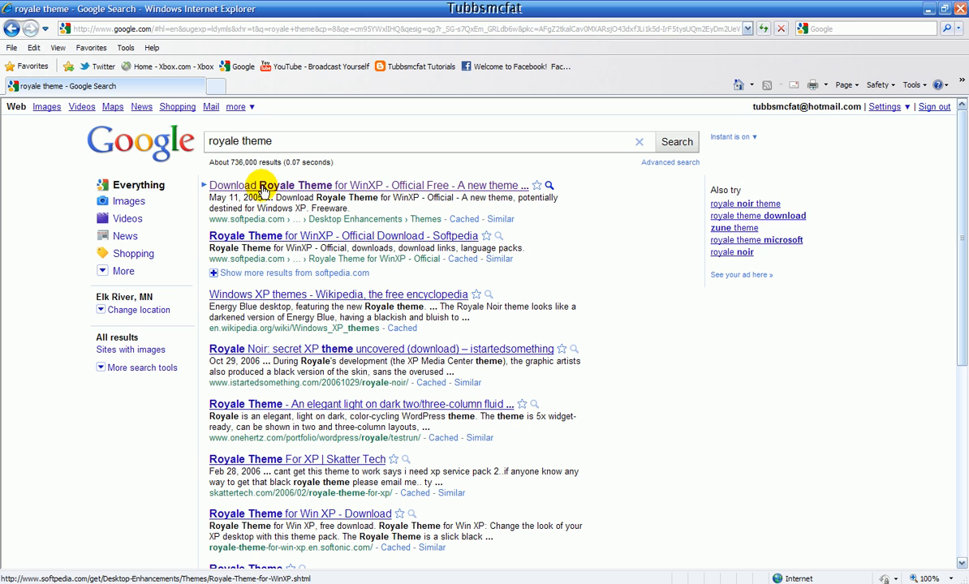
{"action": "mouse_move", "coordinate": [234, 67]}
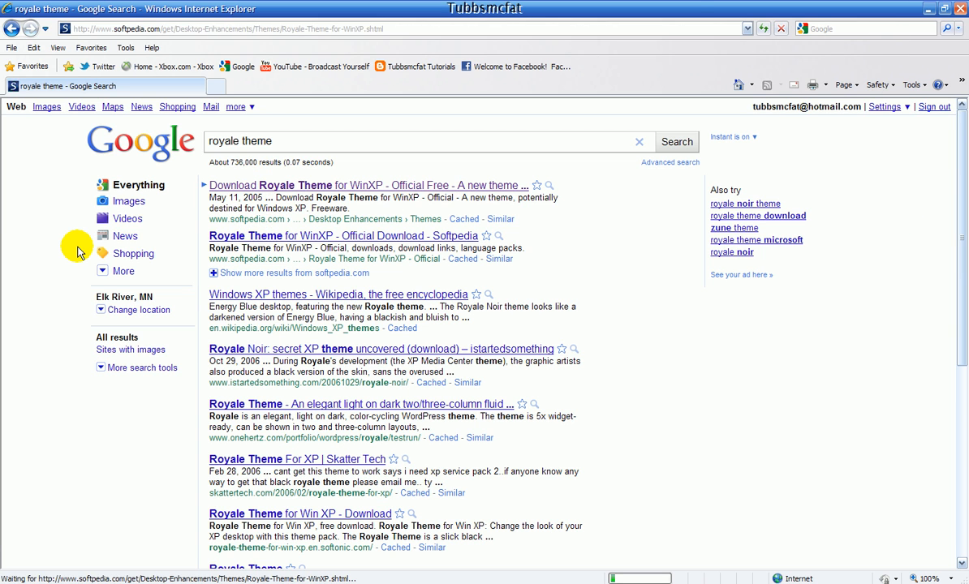
Step: Open the first result, Softpedia's 'Download Royale Theme for WinXP - Official'
{"action": "left_click", "coordinate": [340, 235]}
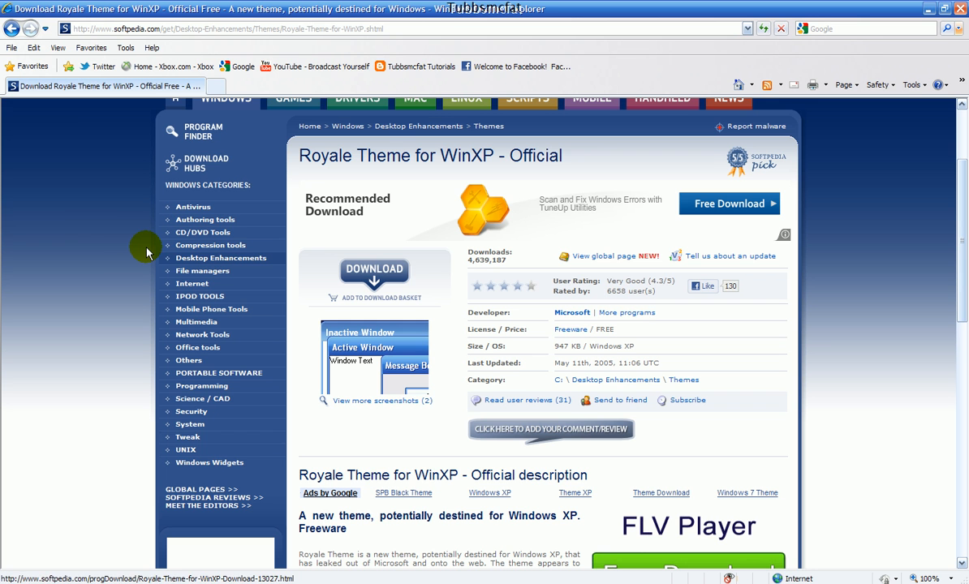
{"action": "mouse_move", "coordinate": [128, 250]}
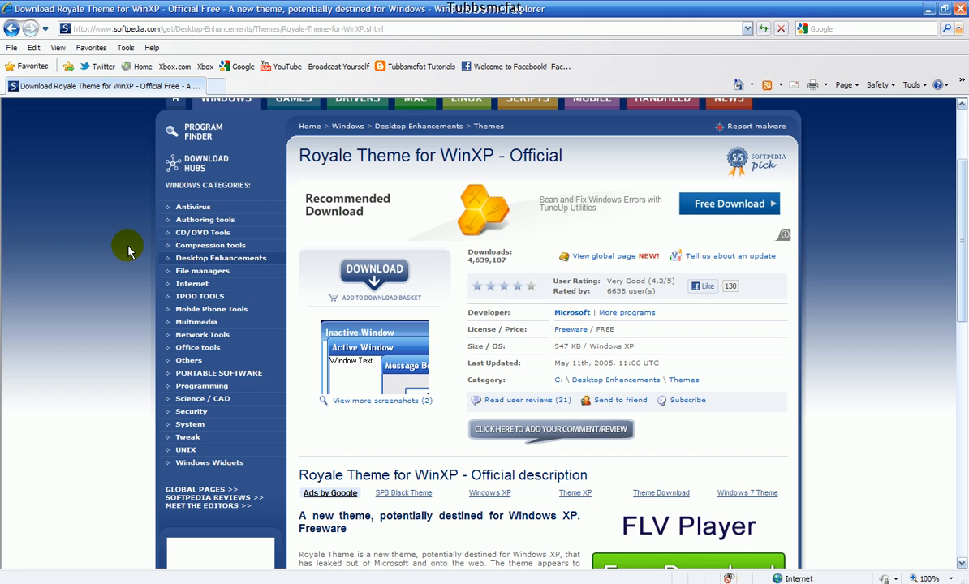
{"action": "mouse_move", "coordinate": [375, 274]}
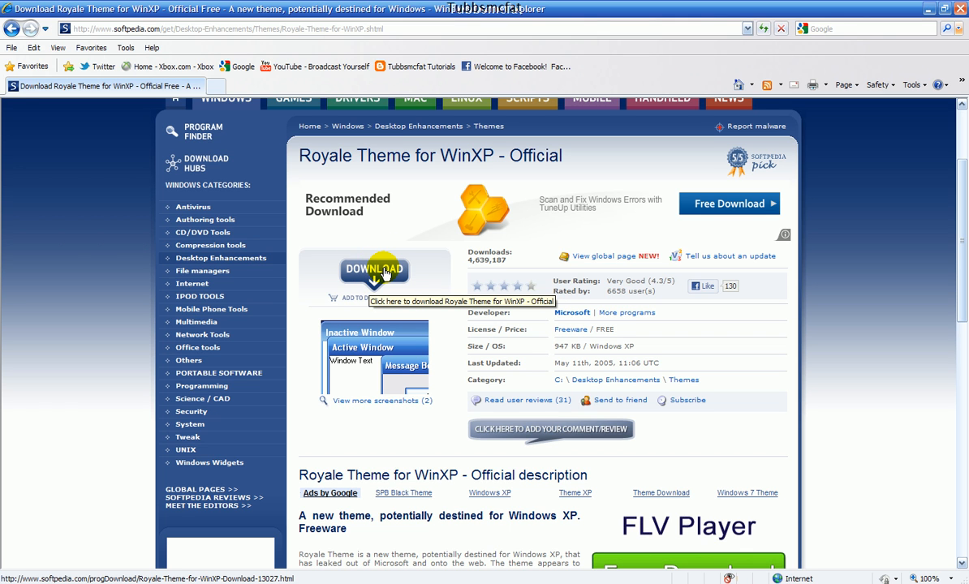
Step: Use DOWNLOAD to reach the Royale Theme page listing US and RO mirrors
{"action": "left_click", "coordinate": [374, 270]}
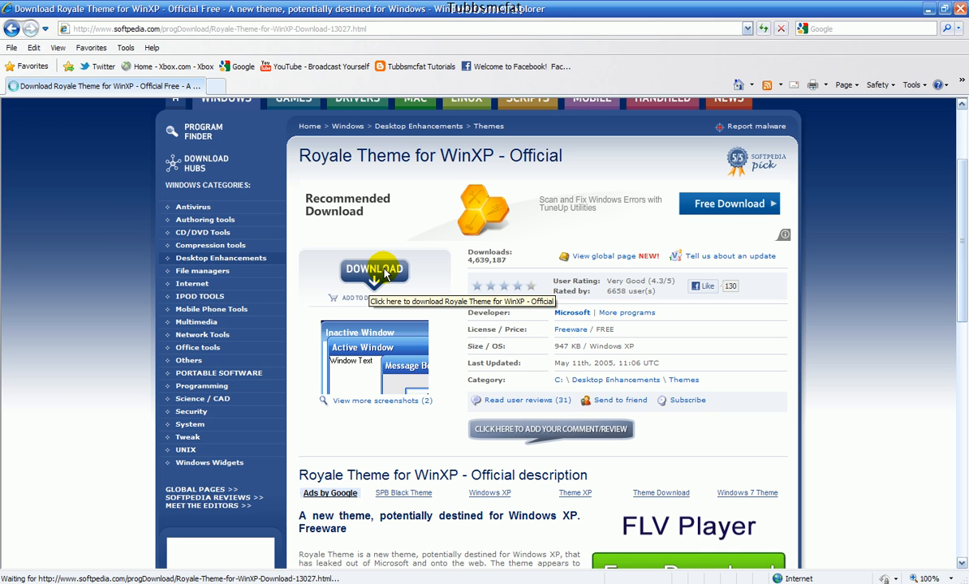
{"action": "left_click", "coordinate": [374, 270]}
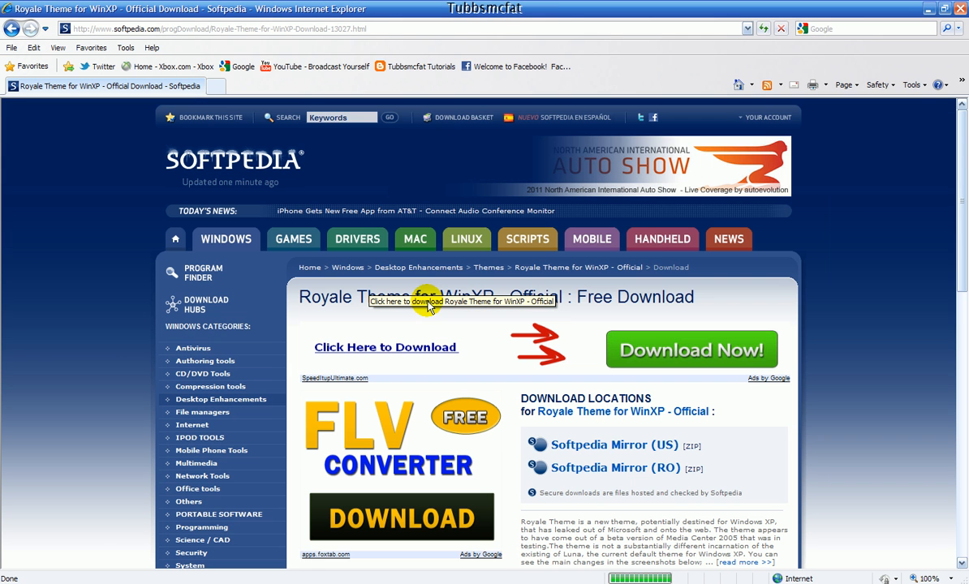
Step: Choose the Softpedia Mirror (US) under Download Locations to start the download
{"action": "scroll", "scroll_direction": "down", "scroll_amount": 3}
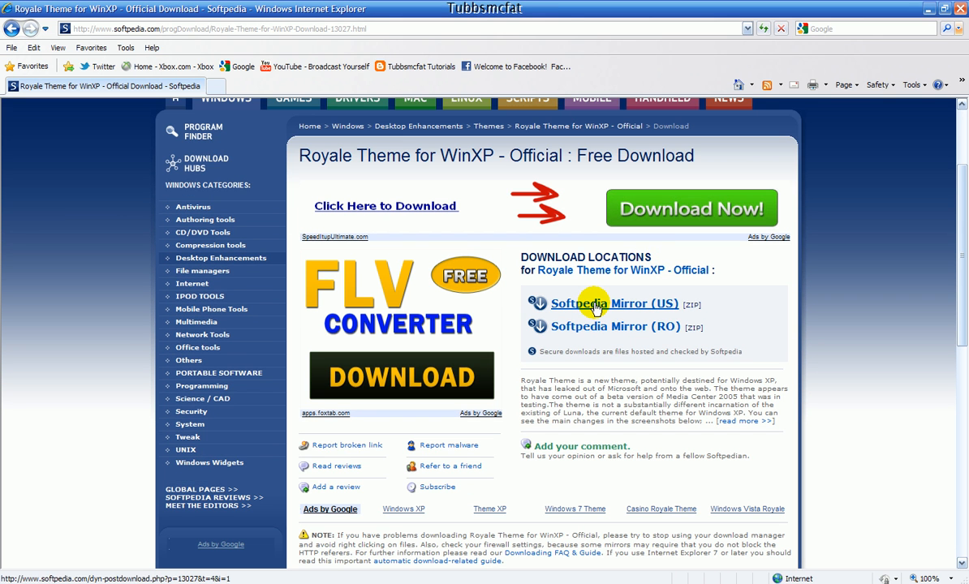
{"action": "mouse_move", "coordinate": [656, 306]}
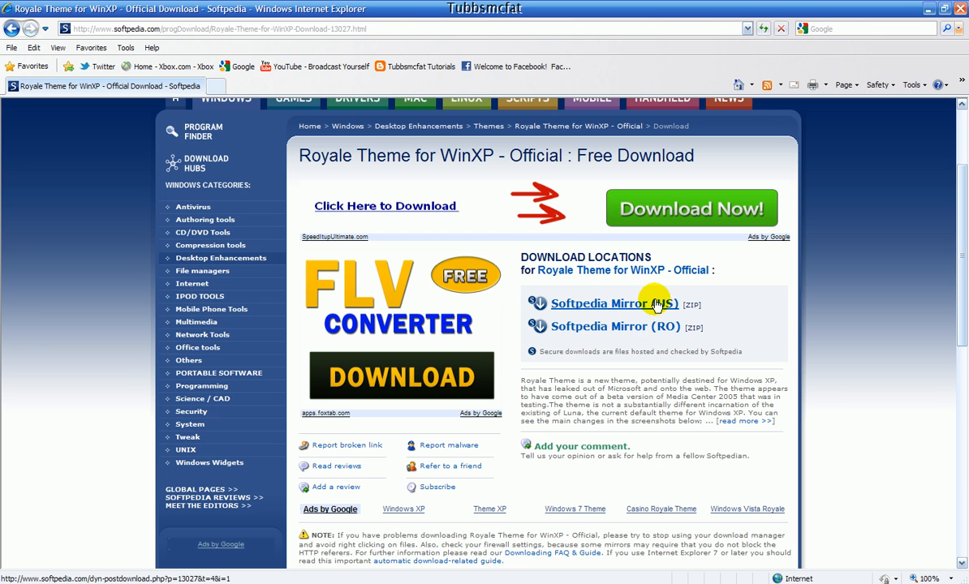
{"action": "mouse_move", "coordinate": [613, 303]}
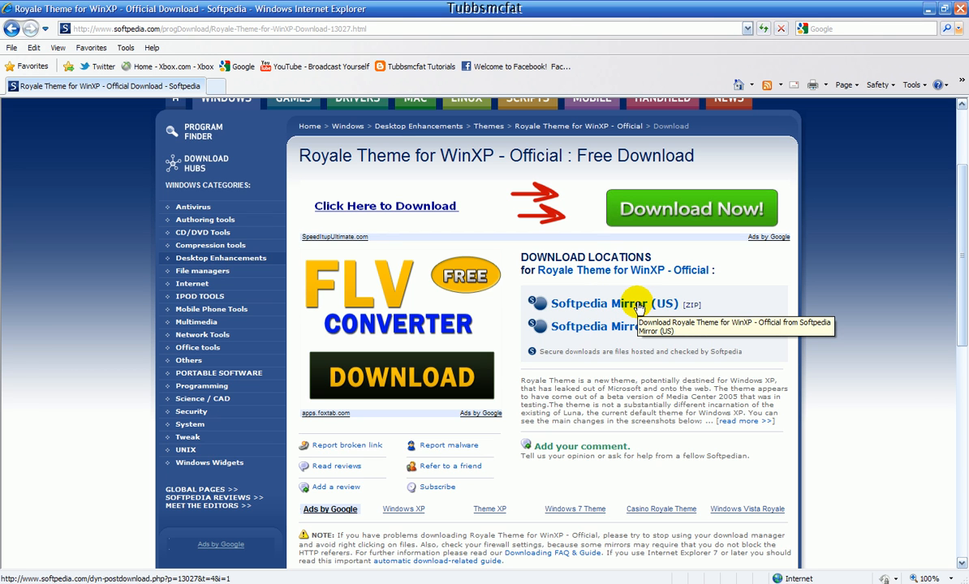
{"action": "left_click", "coordinate": [614, 303]}
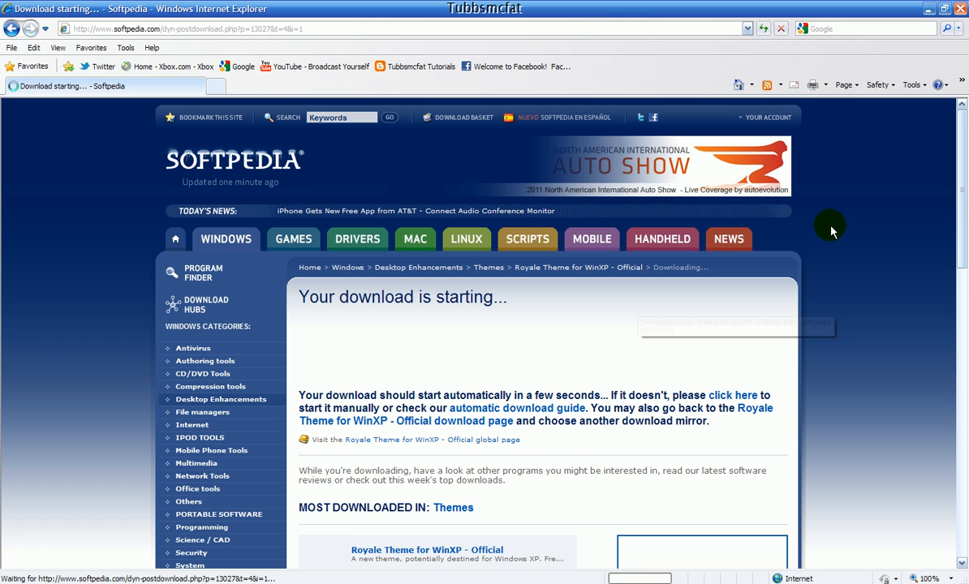
{"action": "mouse_move", "coordinate": [146, 385]}
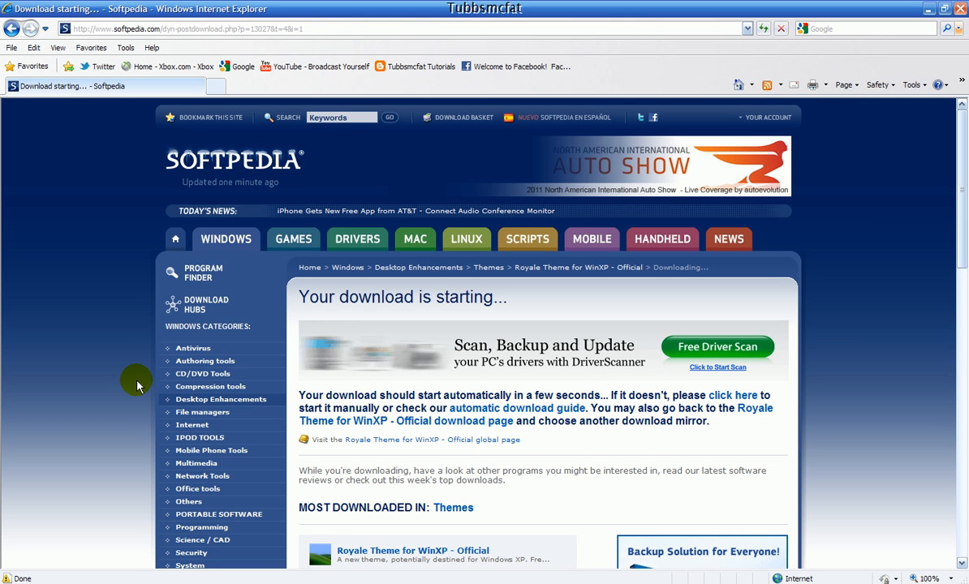
{"action": "mouse_move", "coordinate": [109, 392]}
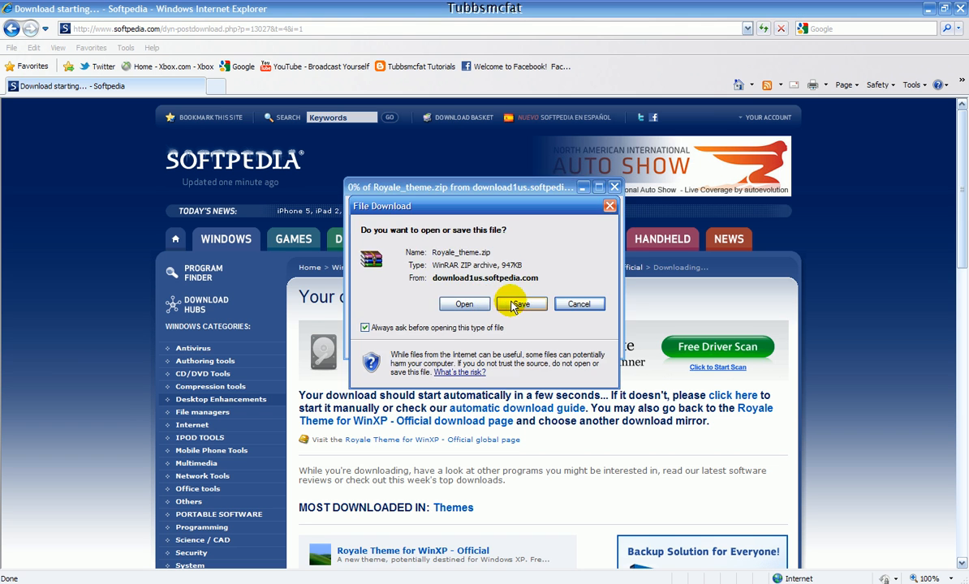
Step: Save Royale_theme.zip to the desktop and close Internet Explorer
{"action": "left_click", "coordinate": [519, 303]}
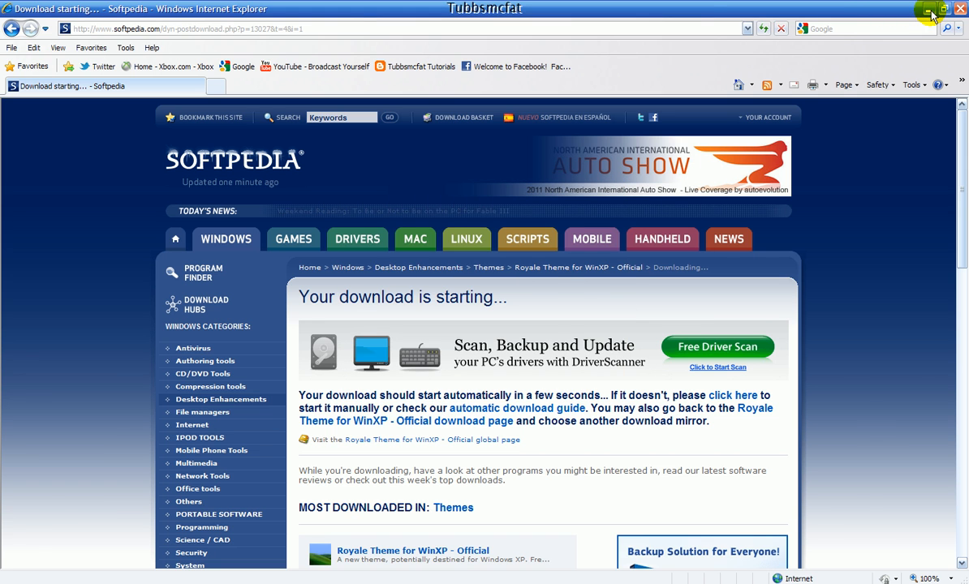
{"action": "left_click", "coordinate": [961, 10]}
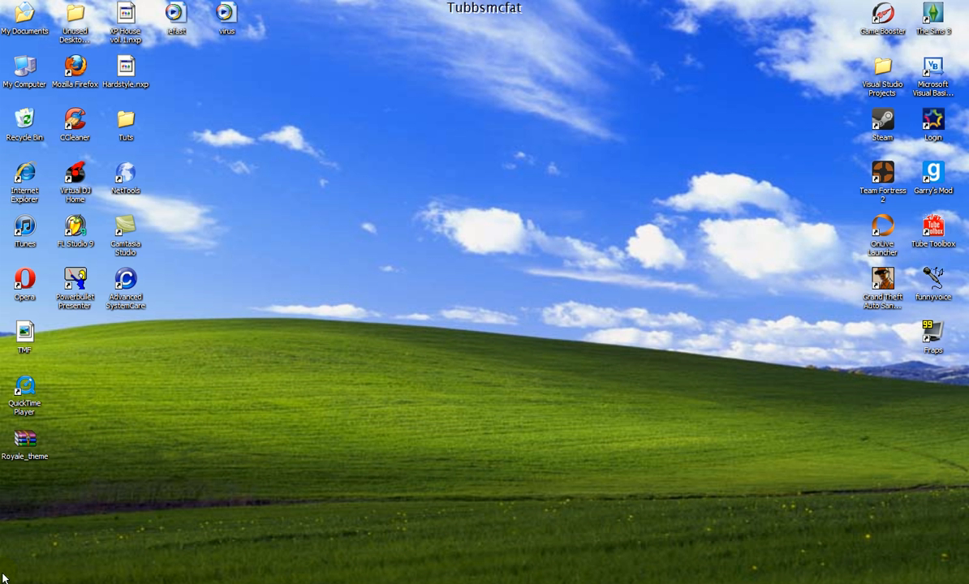
Step: Extract Royale_theme.zip on the desktop via 'Extract to Royale_theme\'
{"action": "right_click", "coordinate": [25, 438]}
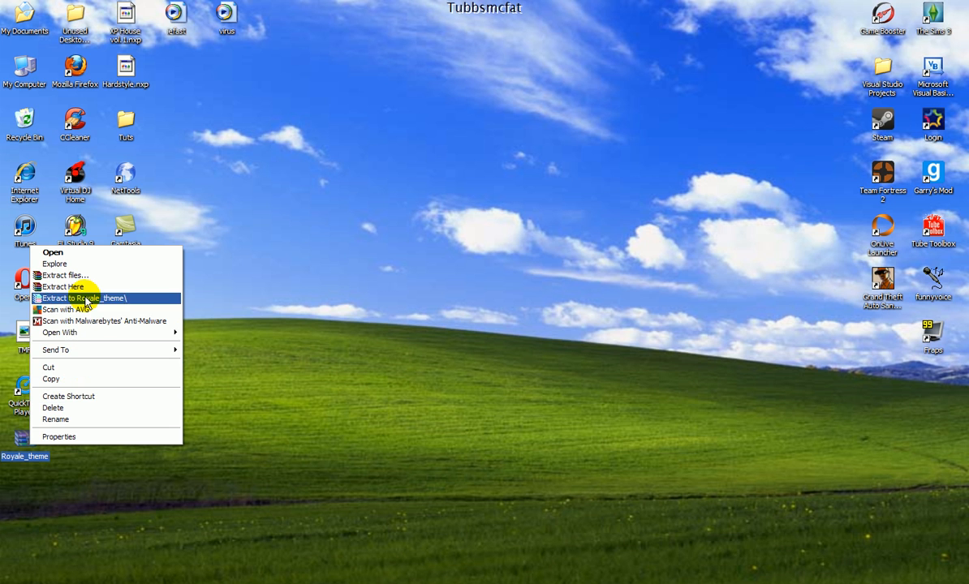
{"action": "left_click", "coordinate": [81, 298]}
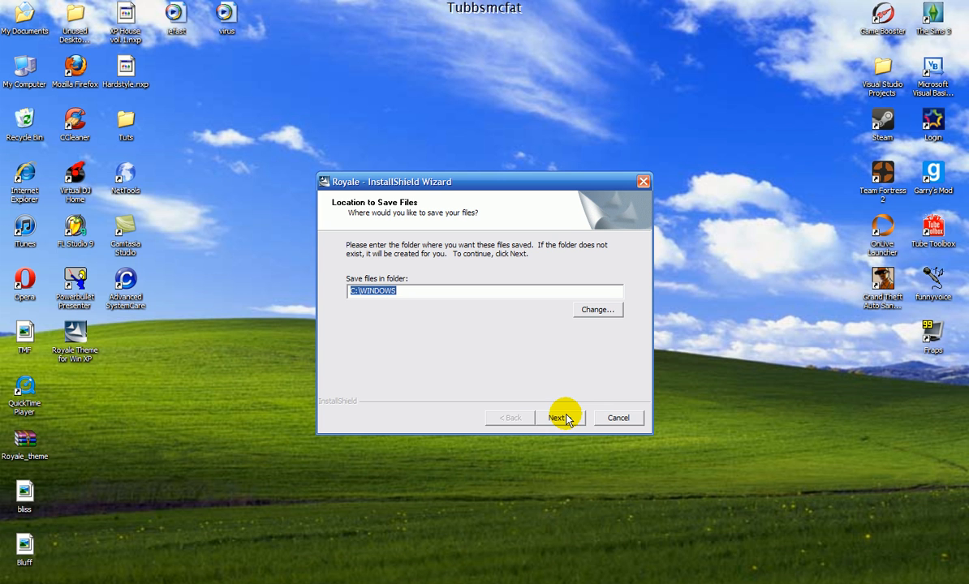
Step: Accept the default save folder, then cancel at the Royale.msstyles Overwrite Protection prompt
{"action": "left_click", "coordinate": [558, 417]}
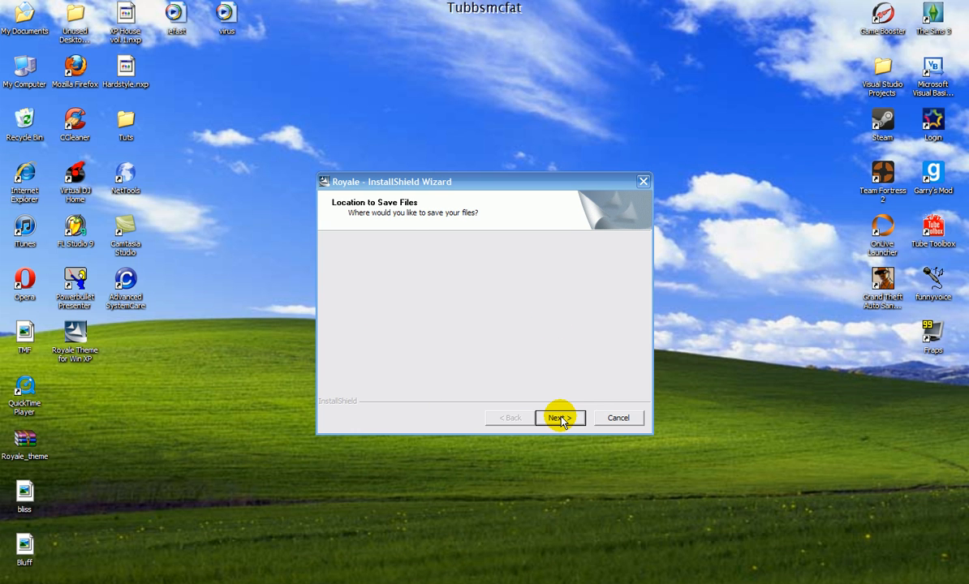
{"action": "left_click", "coordinate": [559, 417]}
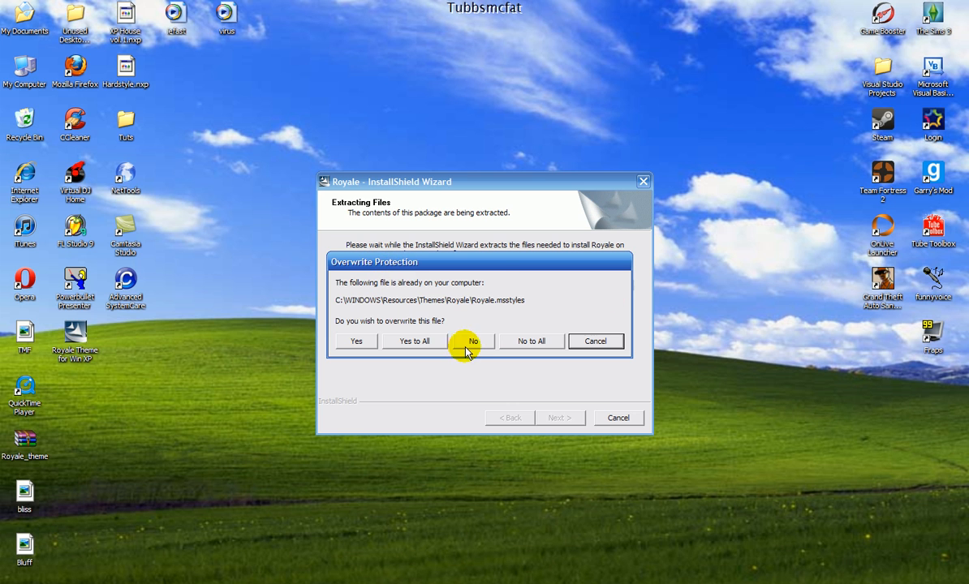
{"action": "mouse_move", "coordinate": [477, 336]}
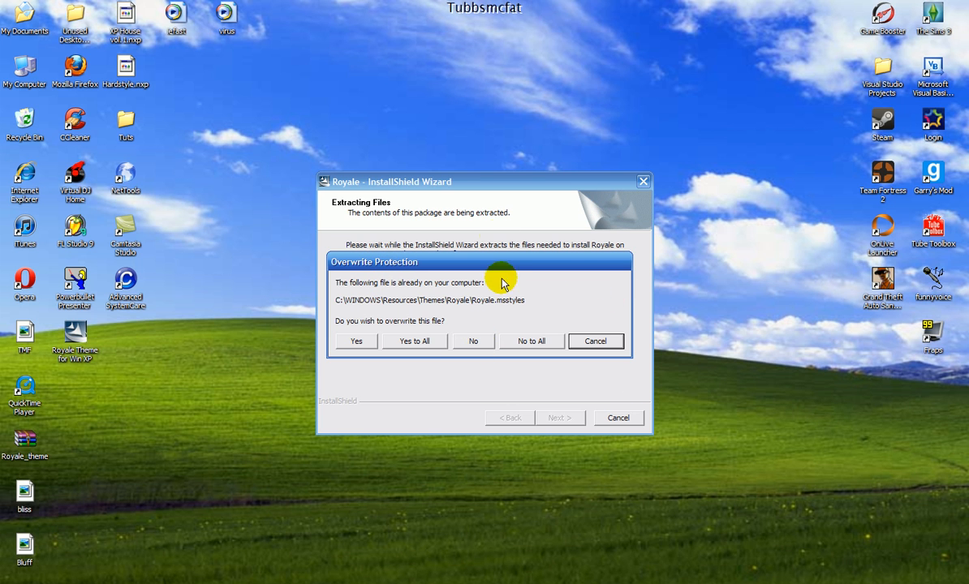
{"action": "mouse_move", "coordinate": [428, 262]}
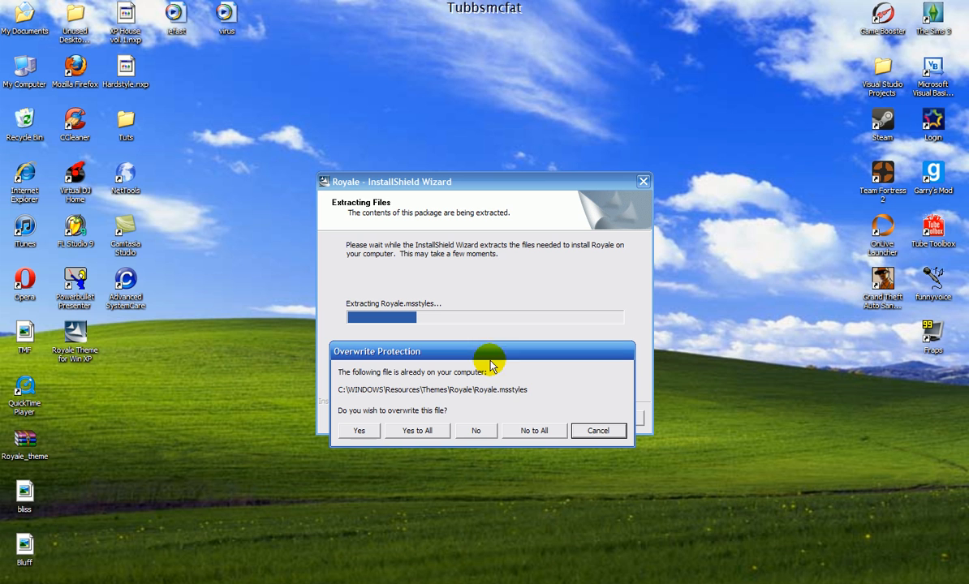
{"action": "mouse_move", "coordinate": [571, 354]}
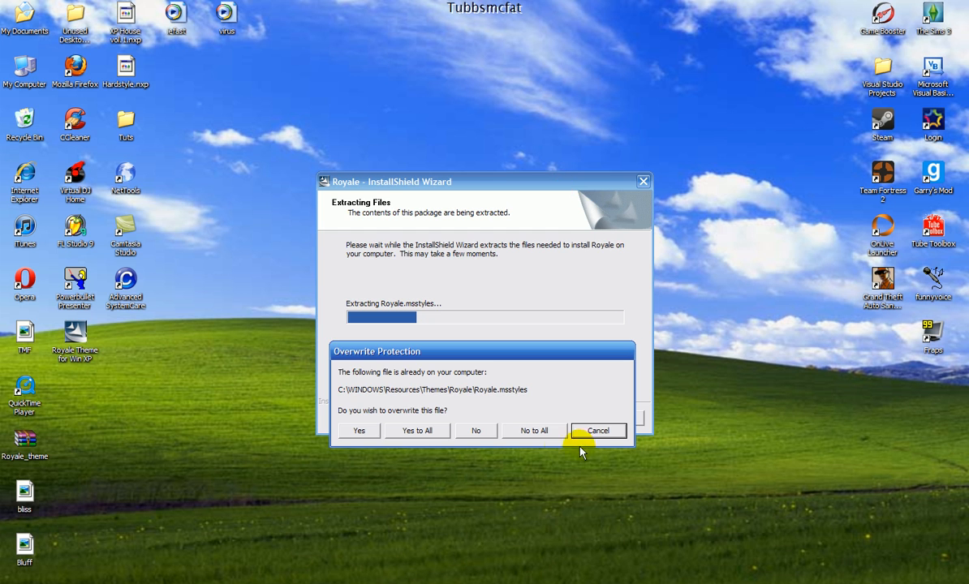
{"action": "left_click", "coordinate": [597, 431]}
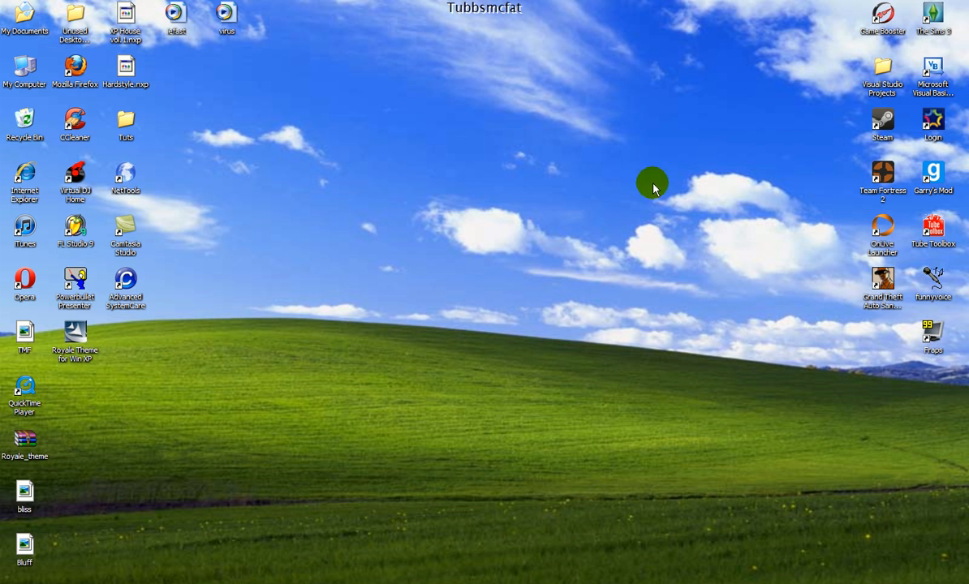
{"action": "mouse_move", "coordinate": [784, 126]}
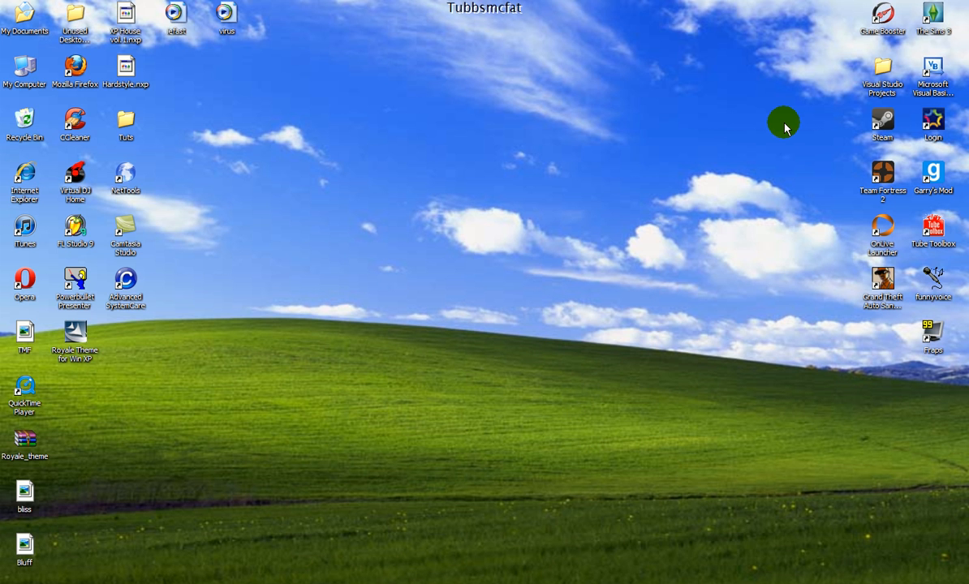